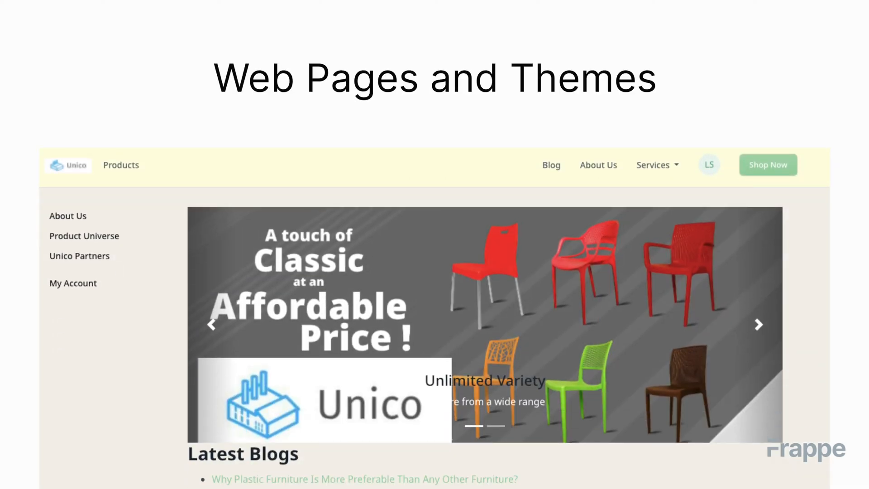
Advance the slideshow to the 'Your Instructor' slide.
key("Right")
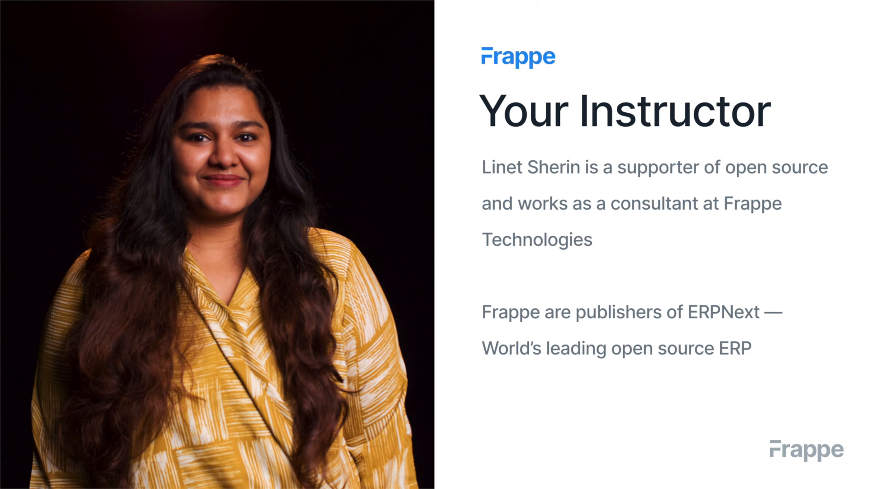